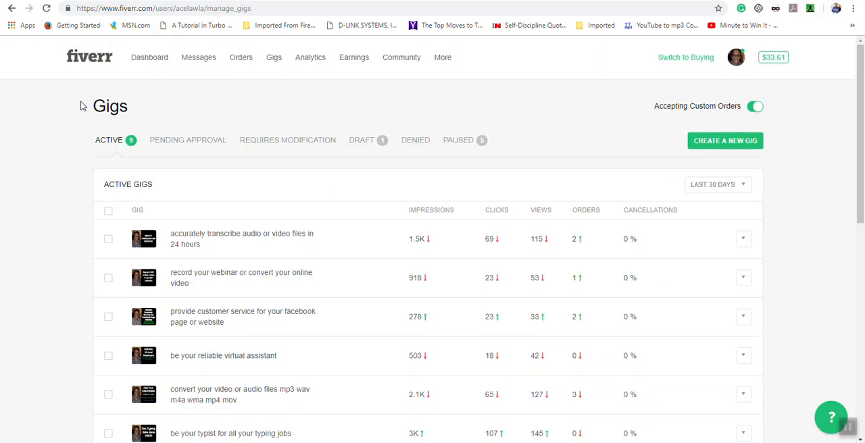
mouse_move(274, 67)
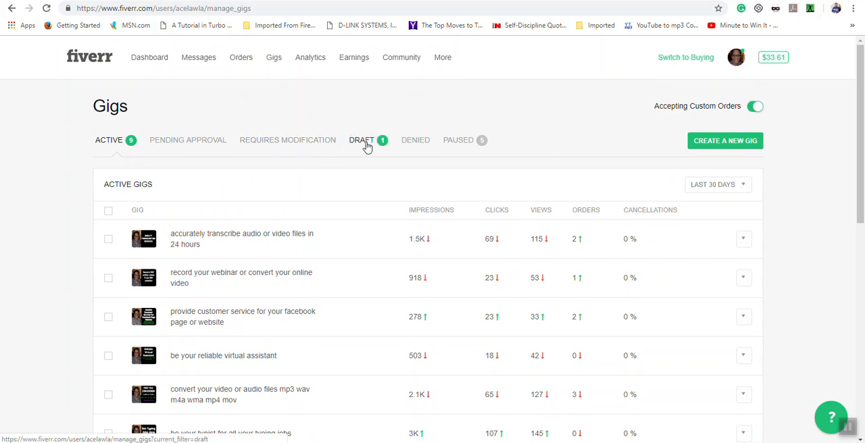
- Filter the Gigs list to drafts, revealing the 'transcribe audio or video' draft
left_click(362, 141)
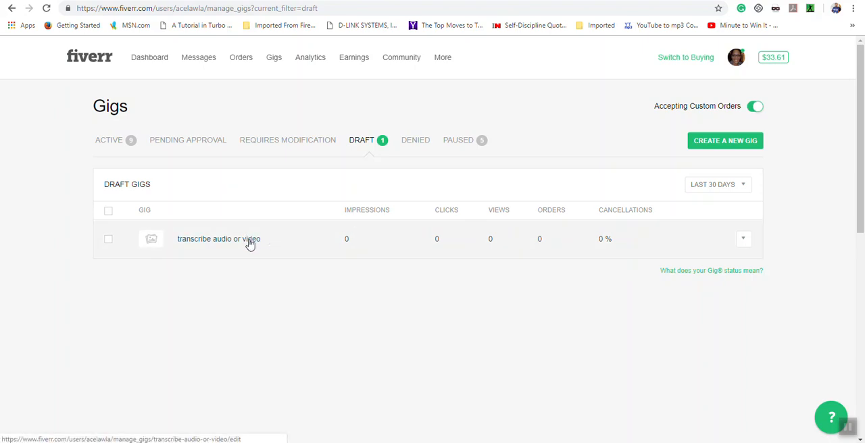
mouse_move(389, 241)
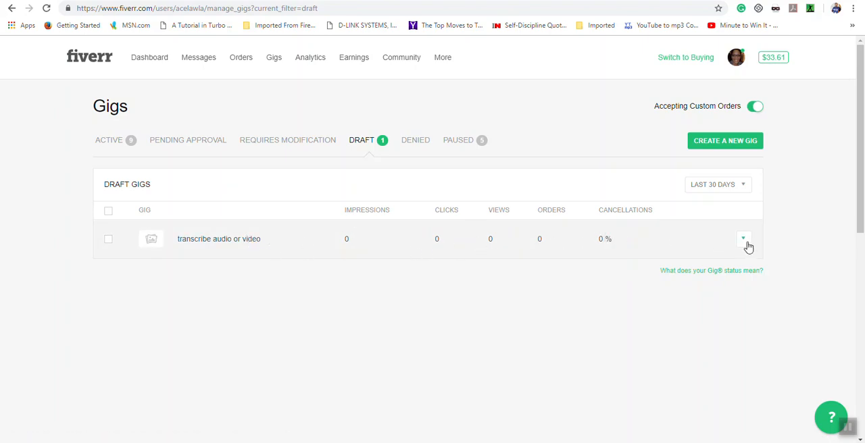
- Choose Edit from the draft gig's actions to open it in the gig editor
left_click(743, 237)
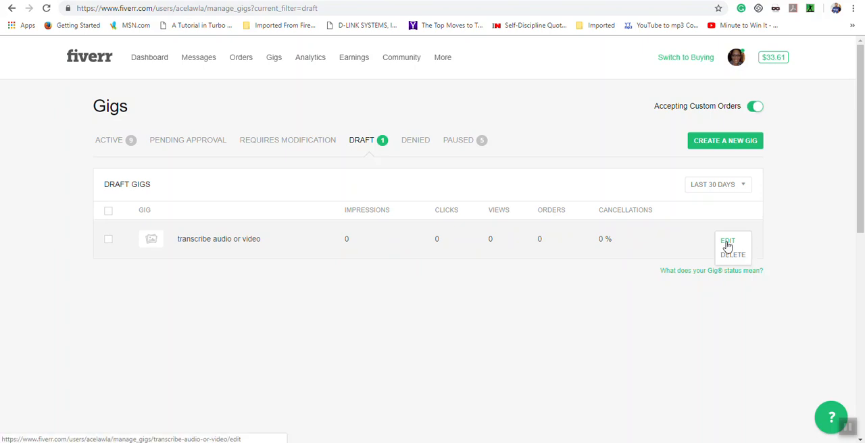
left_click(727, 241)
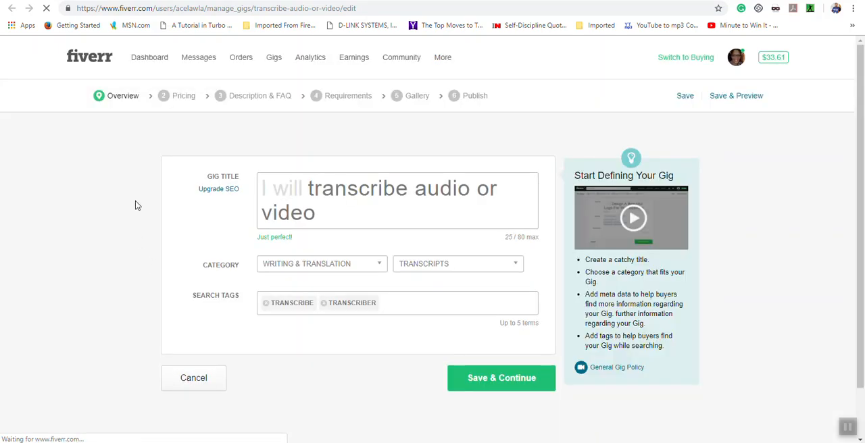
- Review the Overview form with English metadata and Save & Continue to Scope & Pricing
left_click(500, 378)
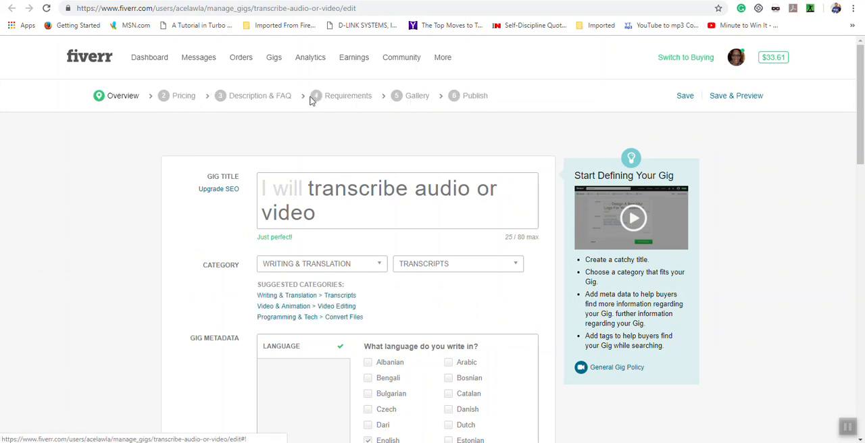
scroll("down", 3)
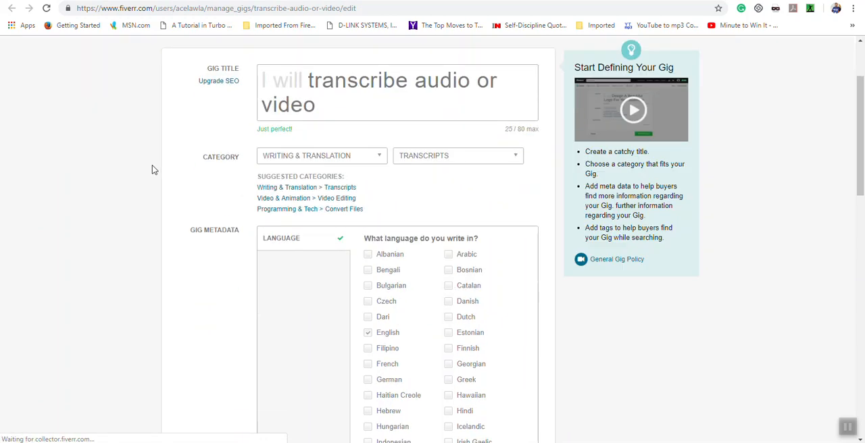
scroll("down", 3)
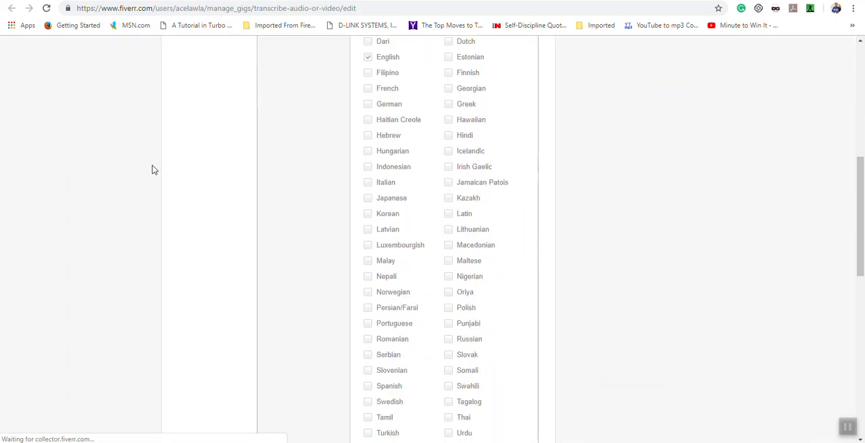
scroll("down", 3)
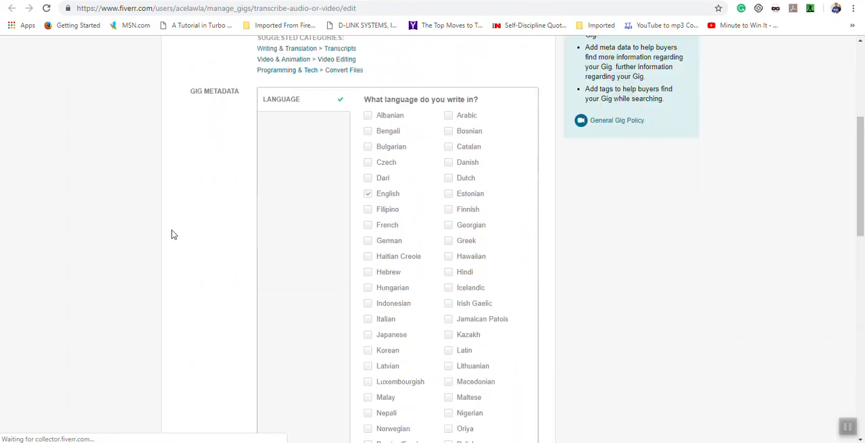
scroll("up", 3)
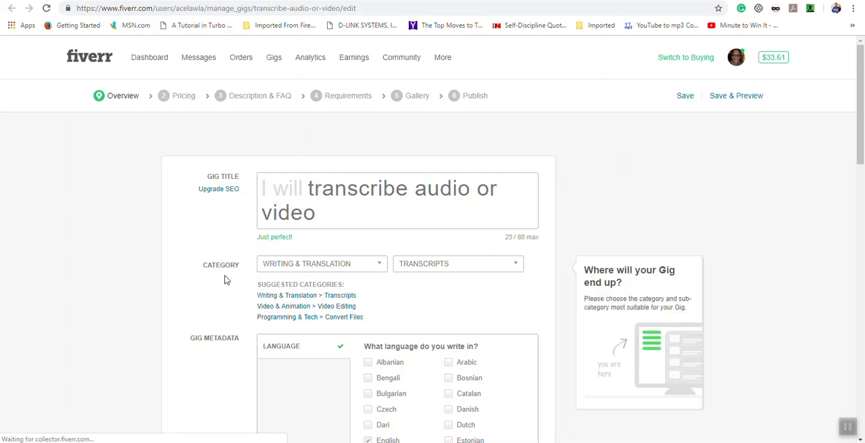
scroll("down", 3)
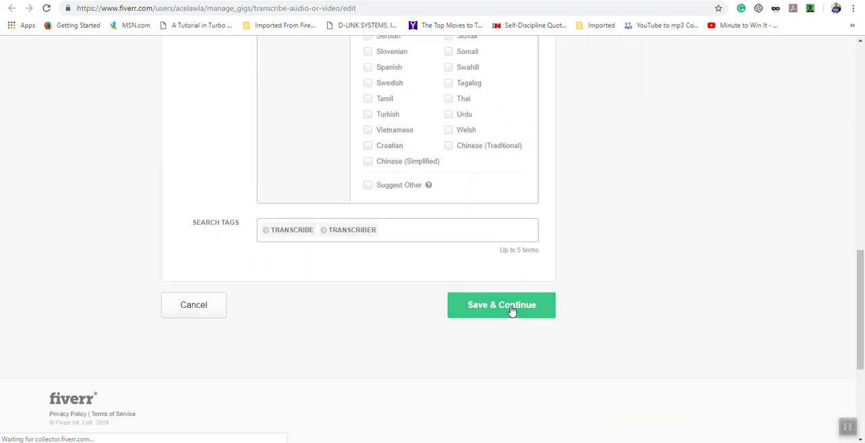
left_click(501, 305)
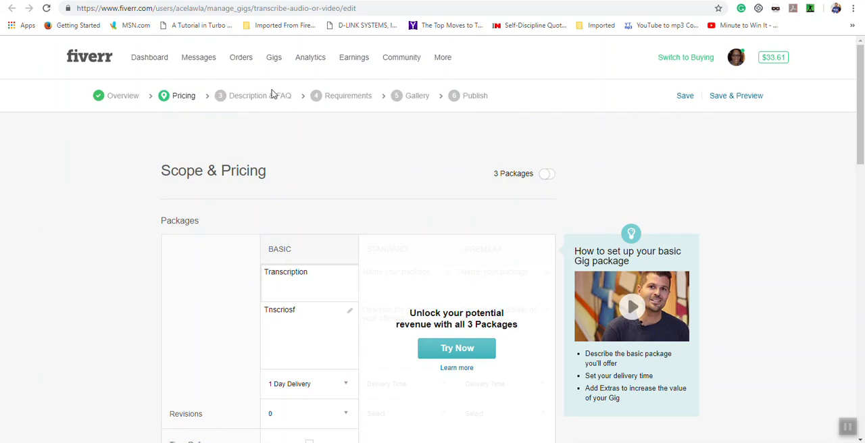
- Save the basic Transcription package ($5, 1-day delivery) and continue past pricing
scroll("down", 3)
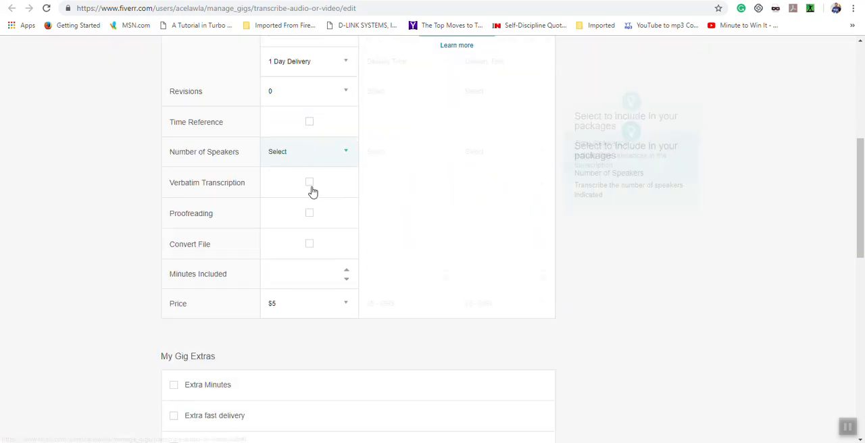
scroll("down", 3)
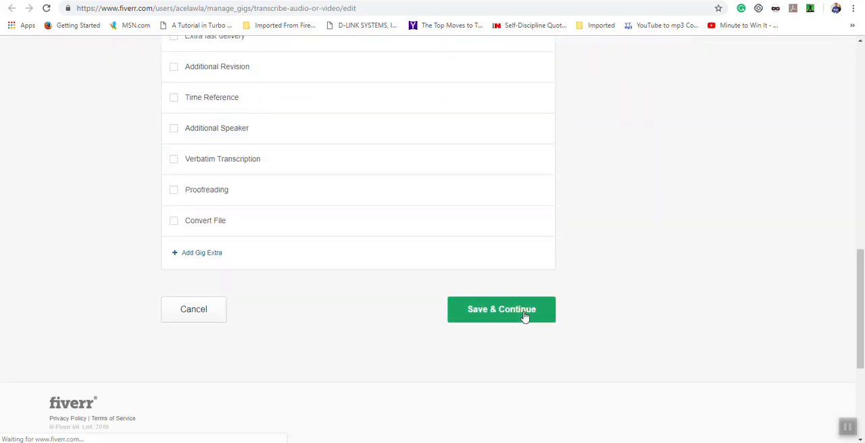
left_click(502, 308)
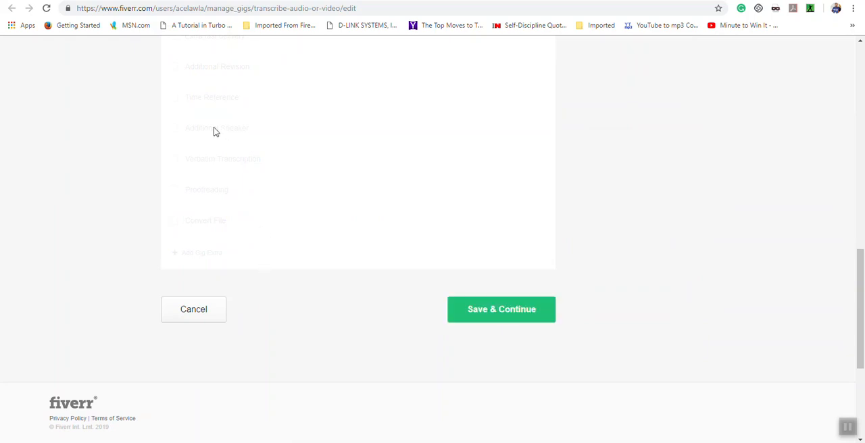
- Bring up the Description & FAQ step and review its empty description and FAQ sections
left_click(501, 308)
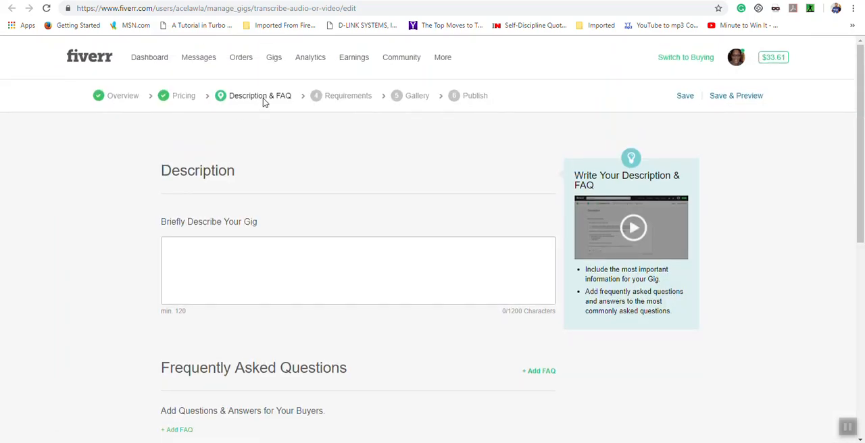
mouse_move(357, 113)
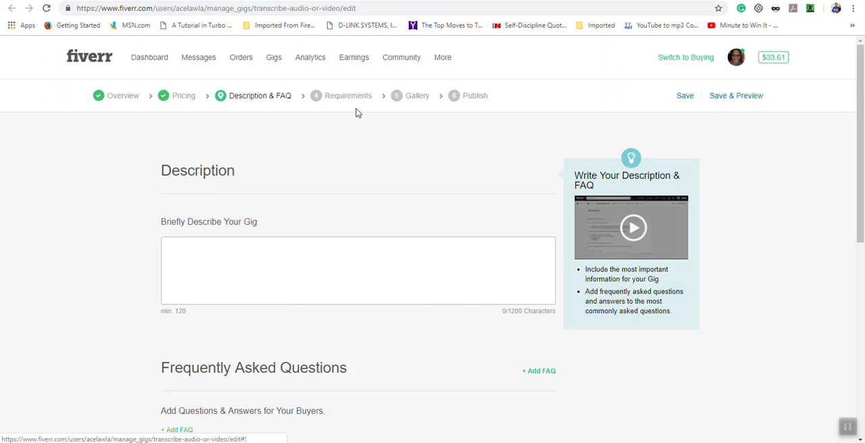
mouse_move(435, 92)
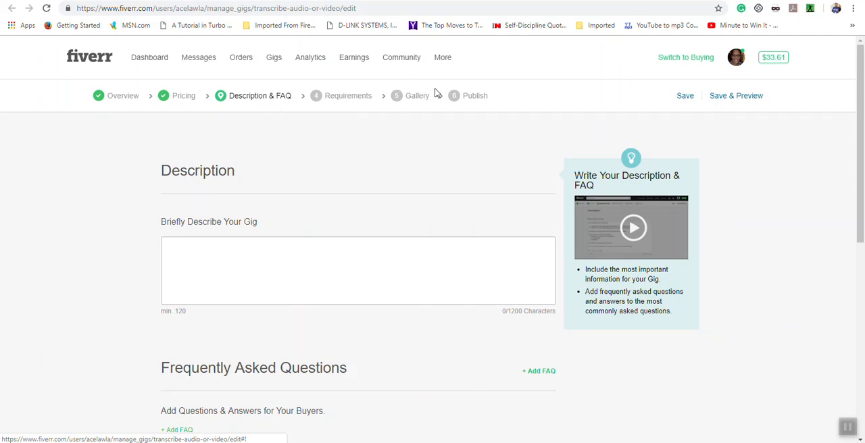
mouse_move(454, 103)
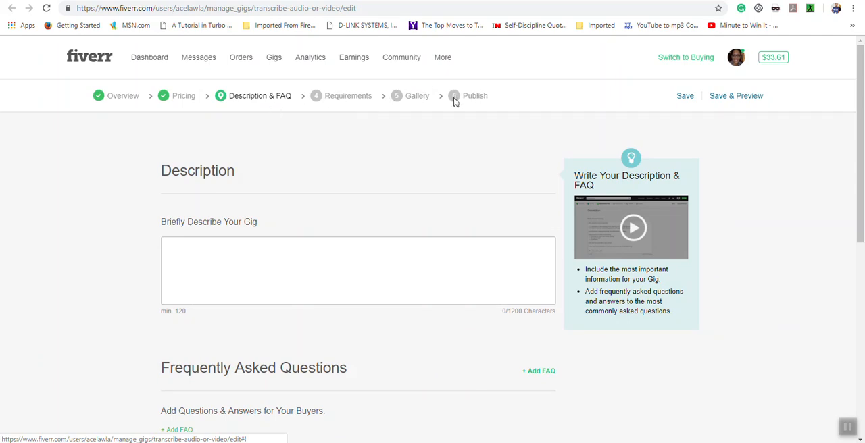
scroll("down", 3)
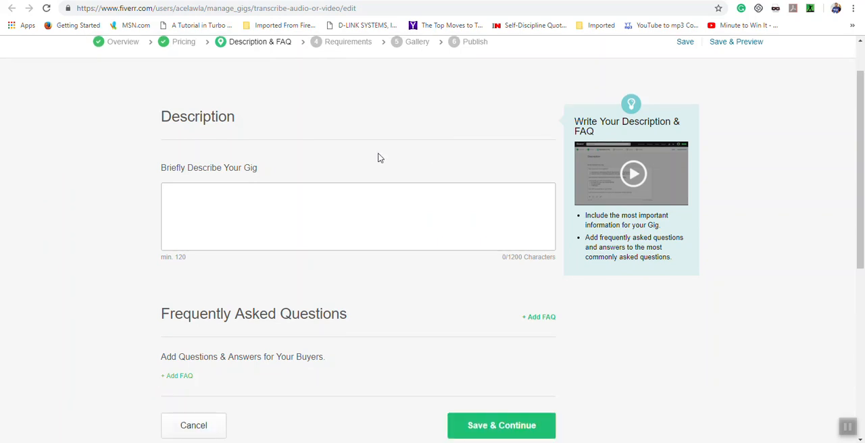
scroll("up", 3)
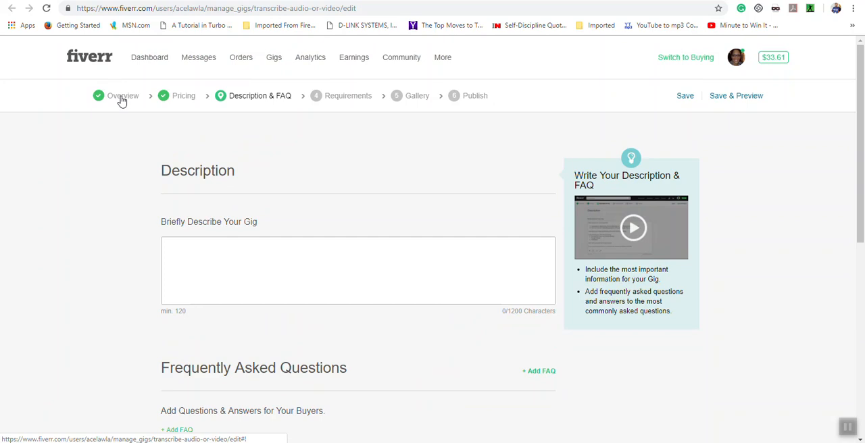
mouse_move(425, 103)
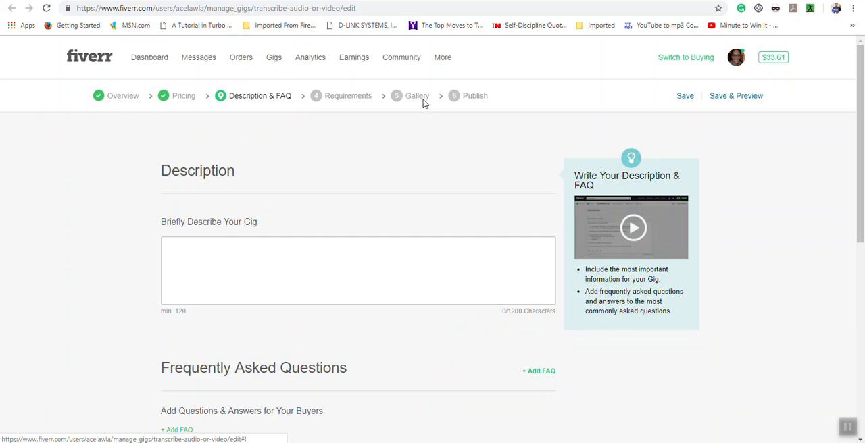
mouse_move(217, 154)
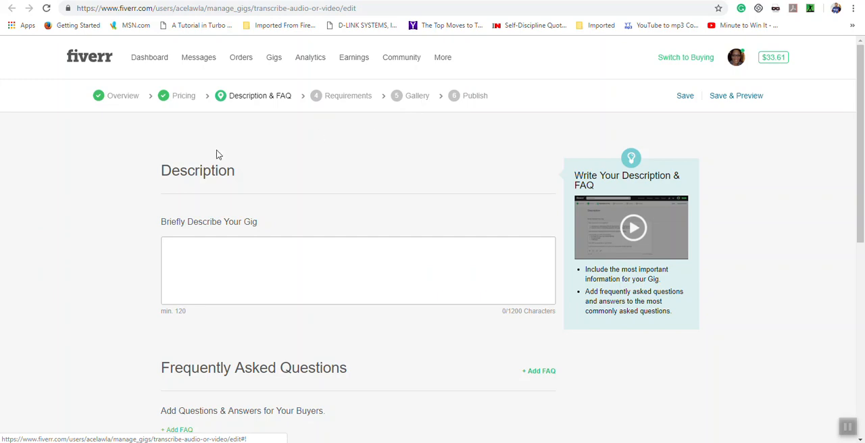
mouse_move(138, 111)
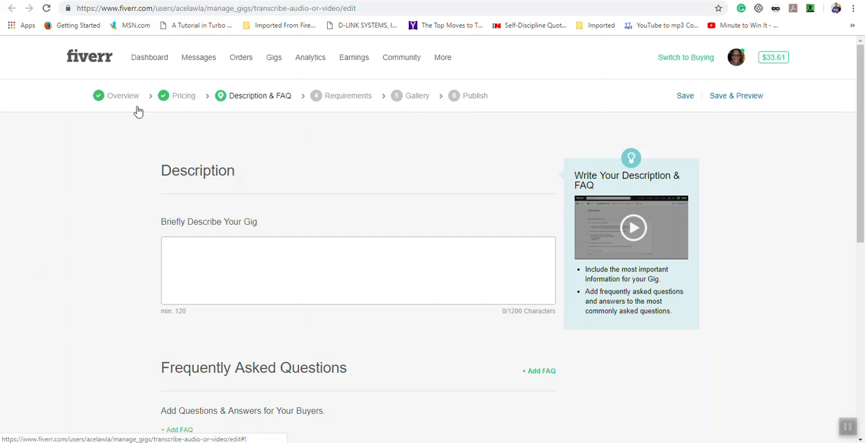
mouse_move(175, 101)
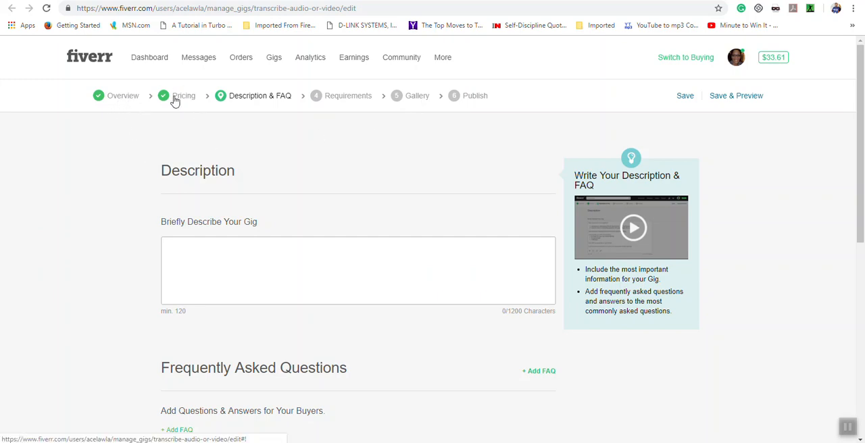
mouse_move(311, 101)
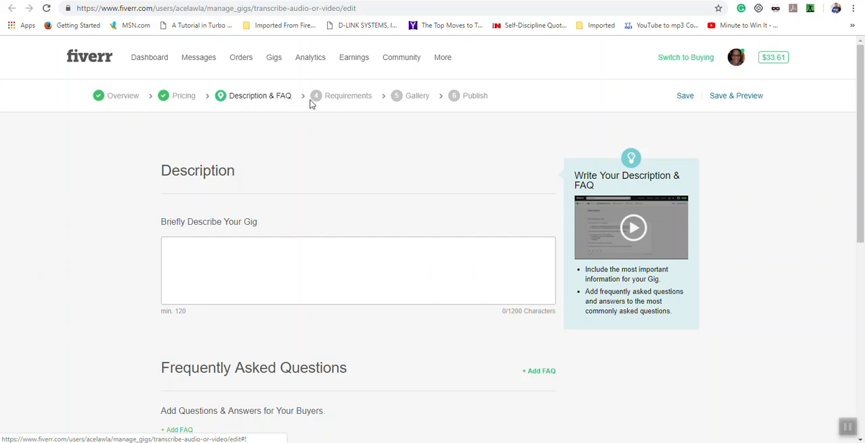
mouse_move(417, 100)
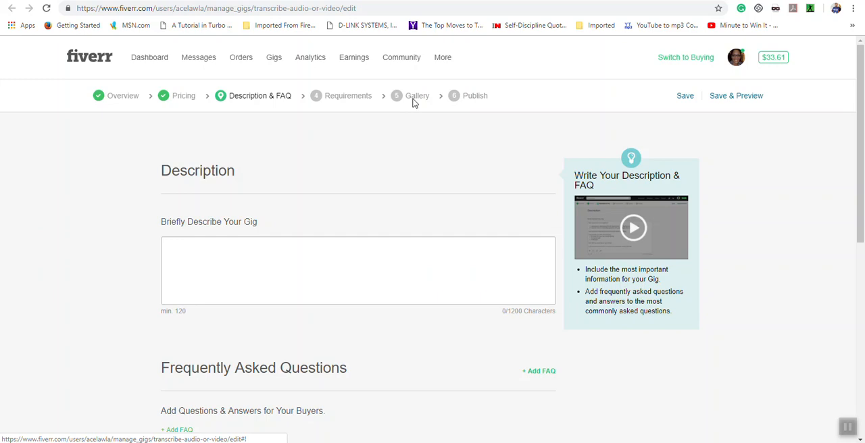
mouse_move(402, 135)
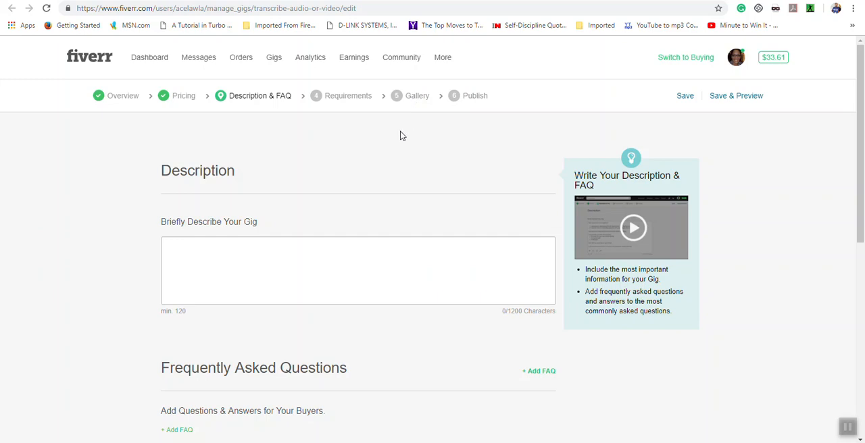